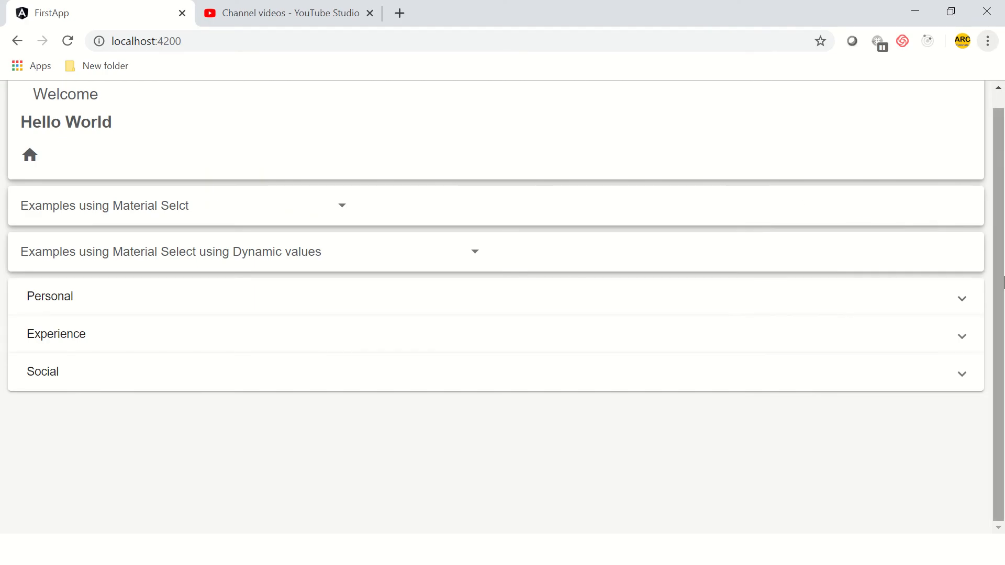
{"action": "mouse_move", "coordinate": [966, 357]}
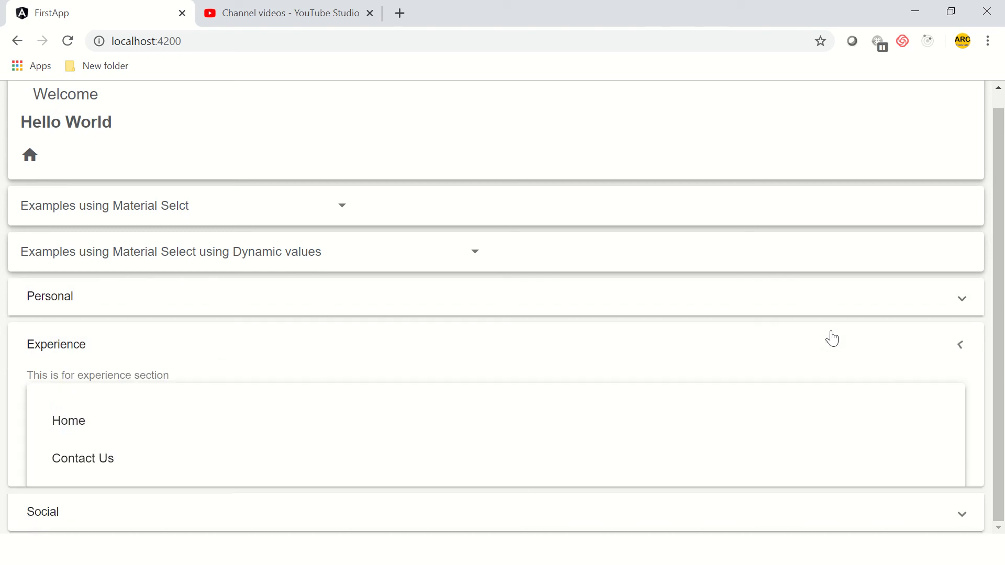
Collapse the Experience panel and scroll through the view after typing 'matta'.
{"action": "left_click", "coordinate": [56, 345]}
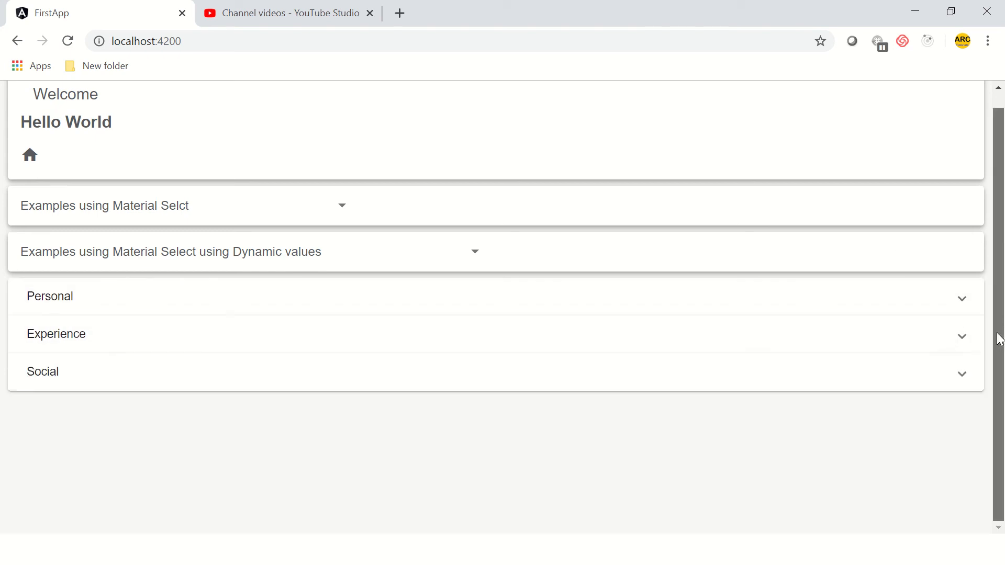
{"action": "mouse_move", "coordinate": [587, 471]}
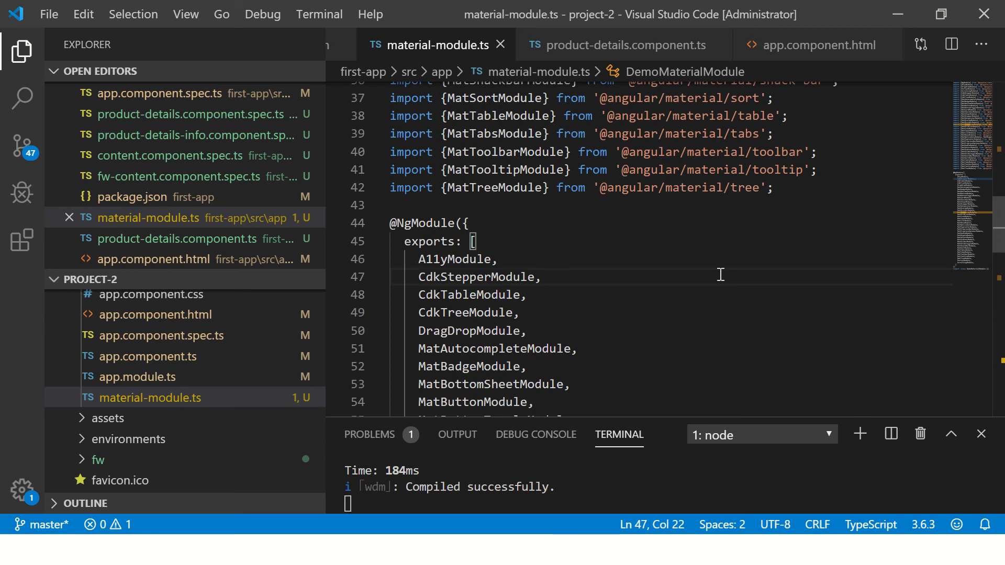
{"action": "type", "text": "matta"}
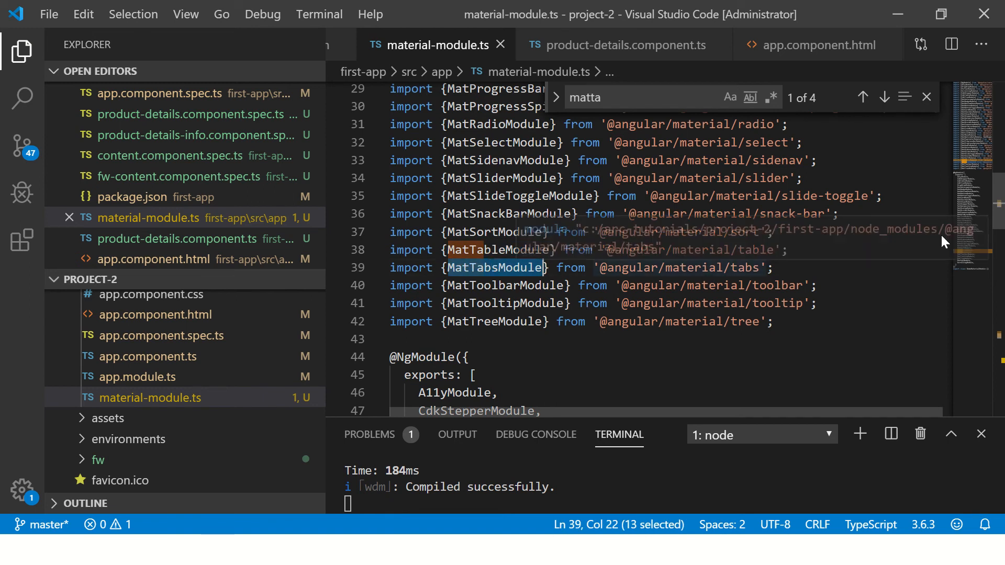
{"action": "scroll", "scroll_direction": "down", "scroll_amount": 3}
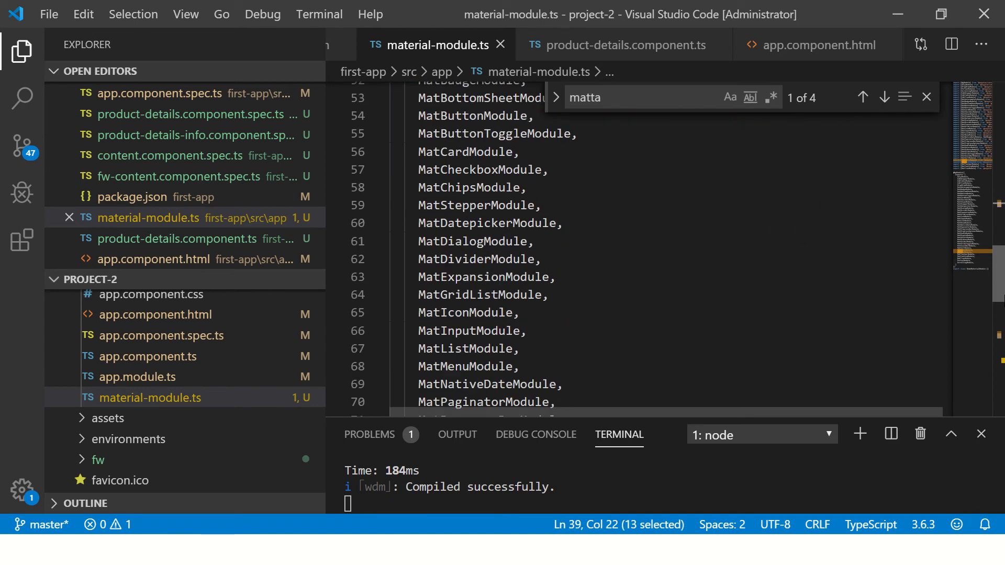
{"action": "scroll", "scroll_direction": "down", "scroll_amount": 3}
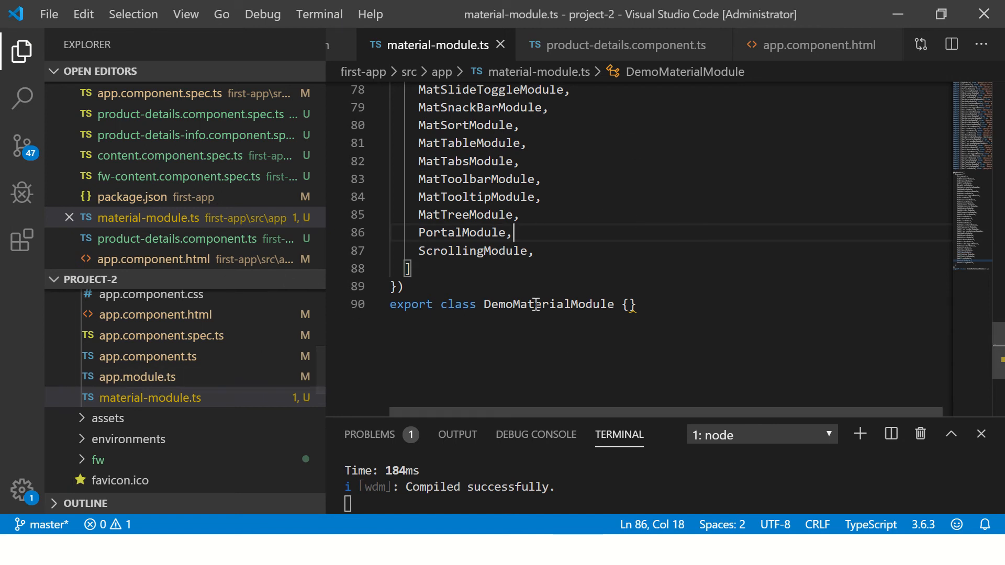
Show app.module.ts with DemoMaterialModule highlighted among AppModule's imports.
{"action": "left_click", "coordinate": [137, 376]}
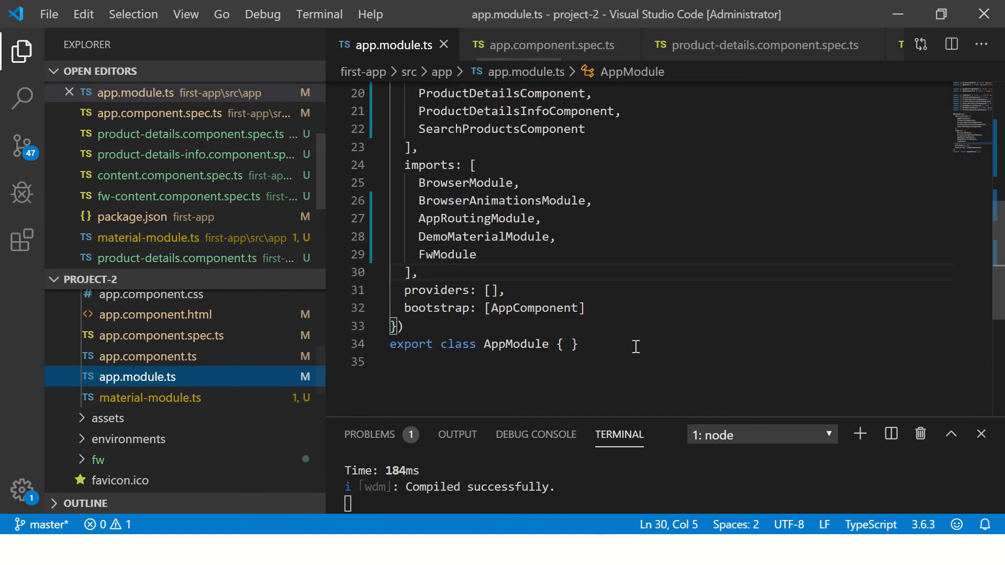
{"action": "double_click", "coordinate": [484, 236]}
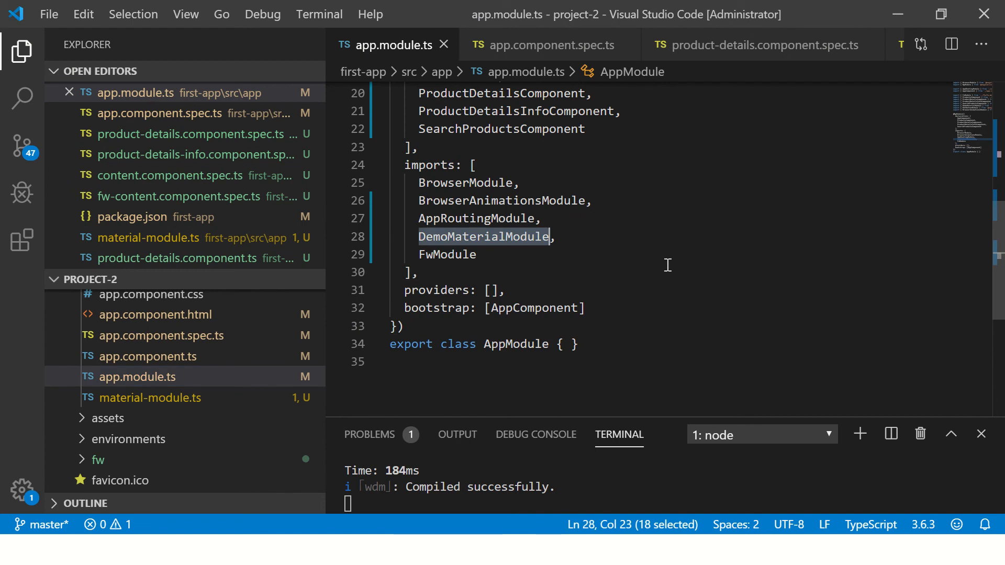
{"action": "mouse_move", "coordinate": [211, 321]}
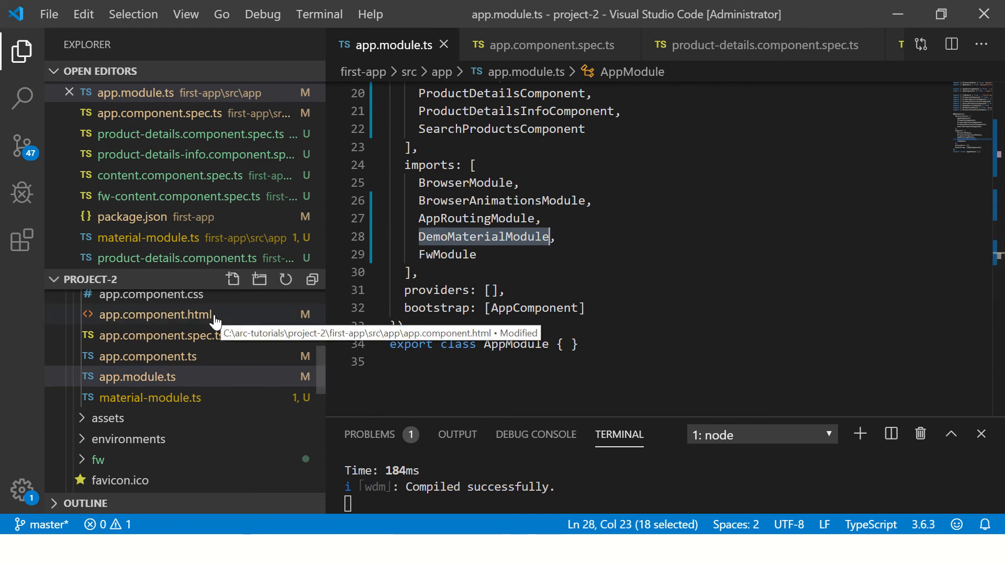
Add blank lines after </mat-accordion> at the end of app.component.html.
{"action": "left_click", "coordinate": [154, 314]}
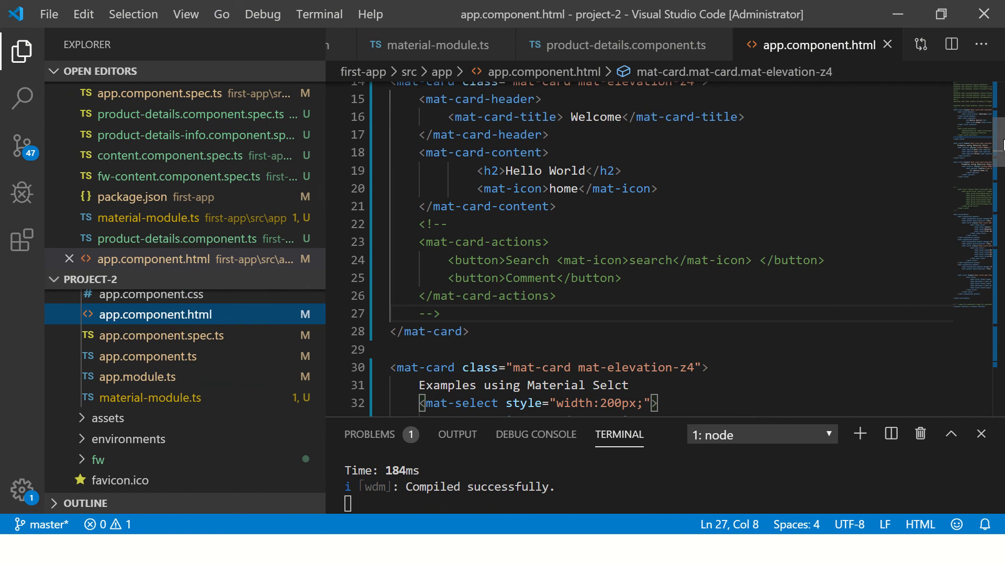
{"action": "scroll", "scroll_direction": "down", "scroll_amount": 3}
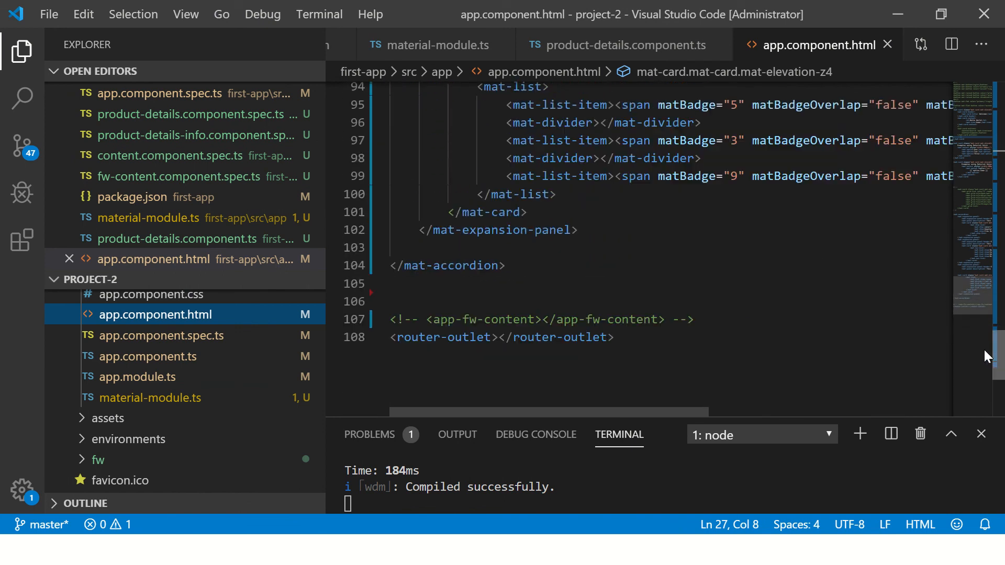
{"action": "key", "text": "enter"}
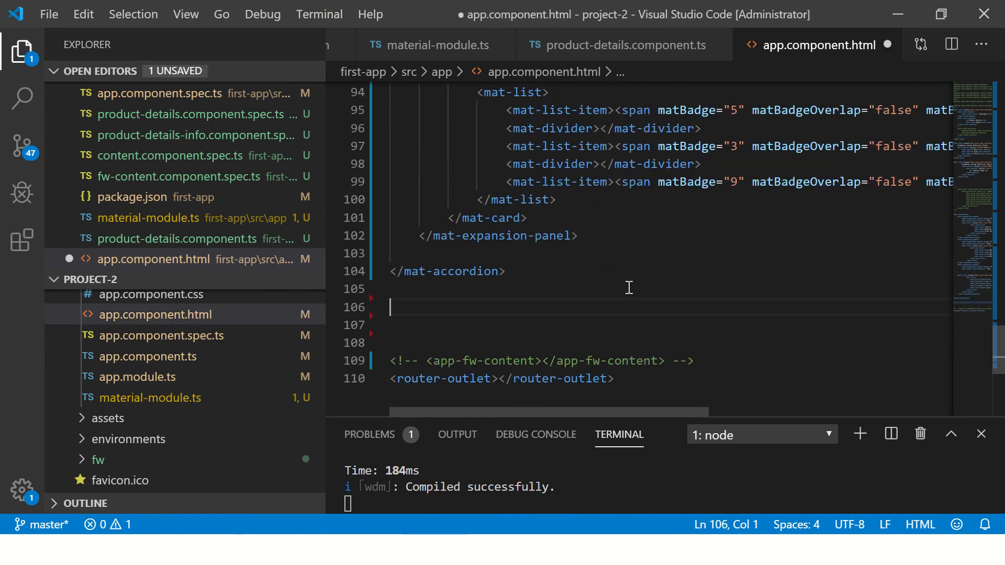
Write the comment 'This is example and tutorial of Mat Tabs', save, and start a new line.
{"action": "type", "text": "<!---->"}
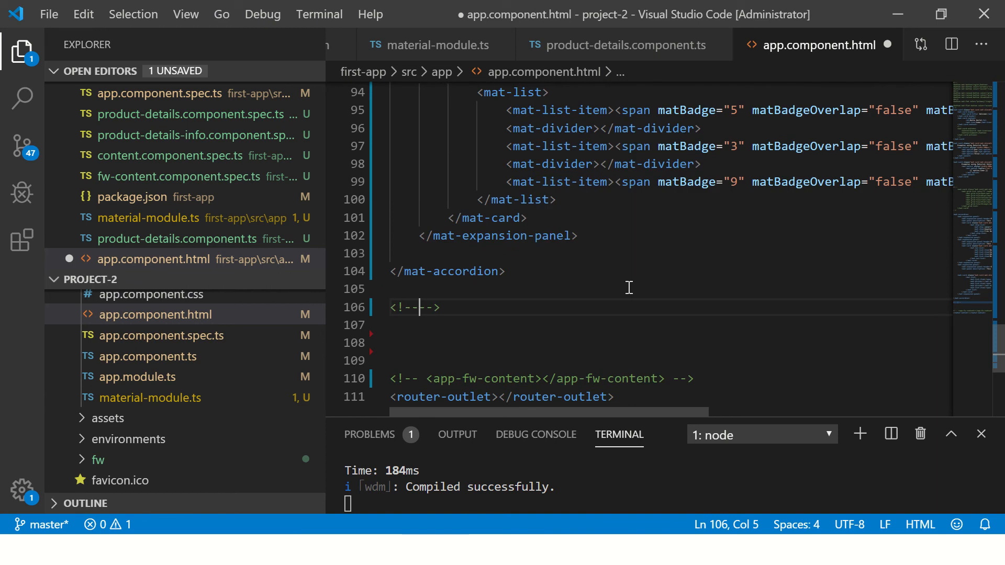
{"action": "type", "text": "This is"}
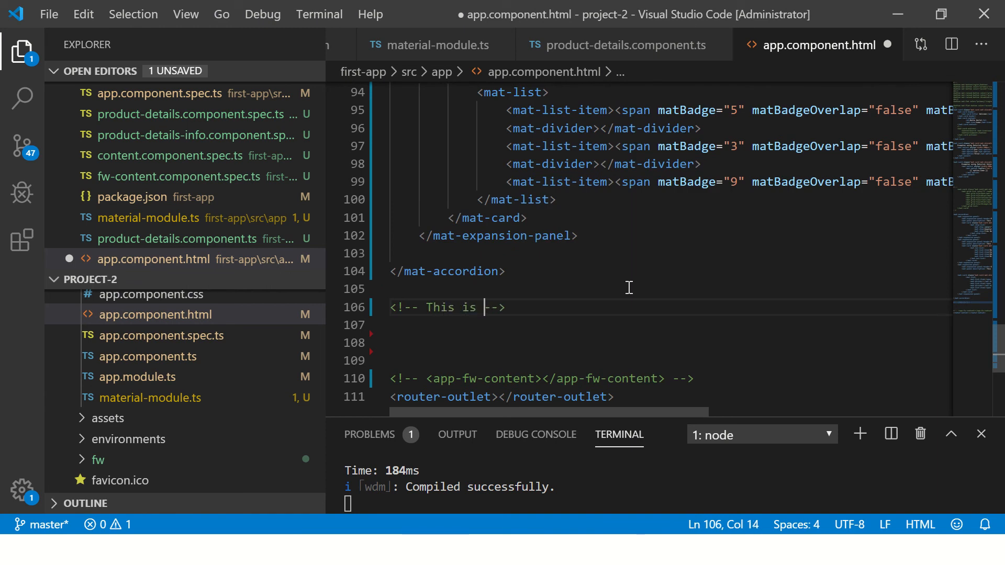
{"action": "type", "text": "example and tu"}
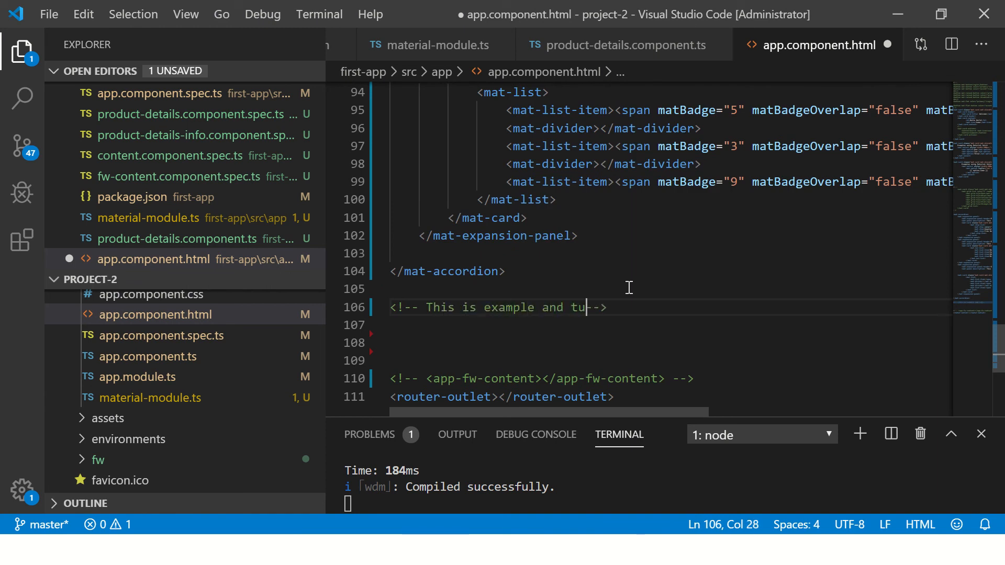
{"action": "type", "text": "torial of"}
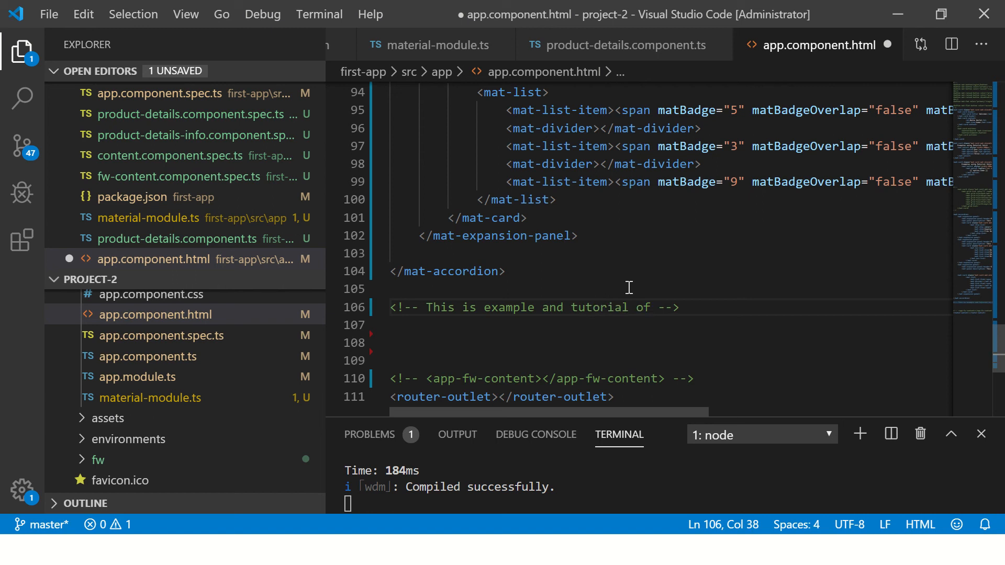
{"action": "type", "text": "Mat Tabs"}
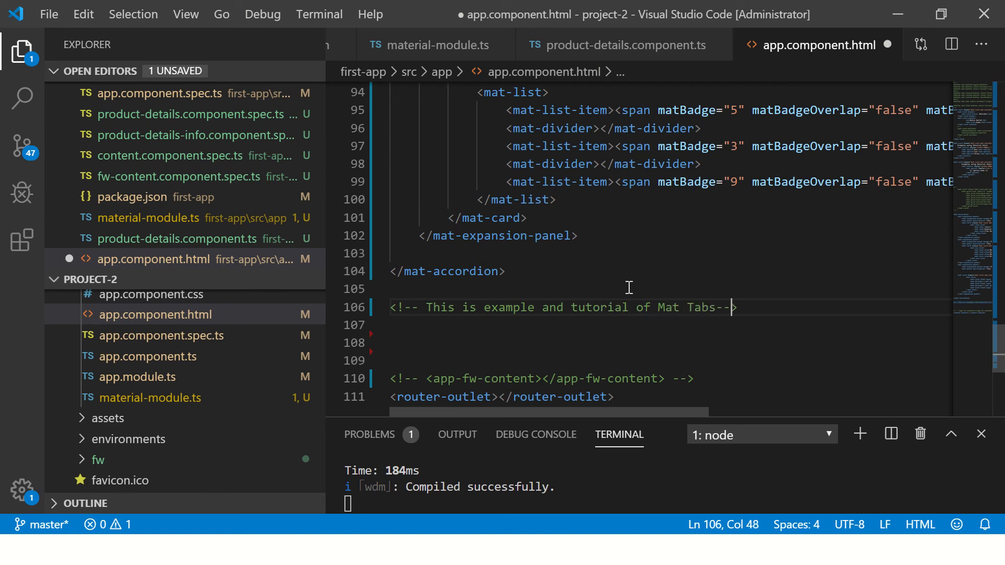
{"action": "key", "text": "ctrl+s"}
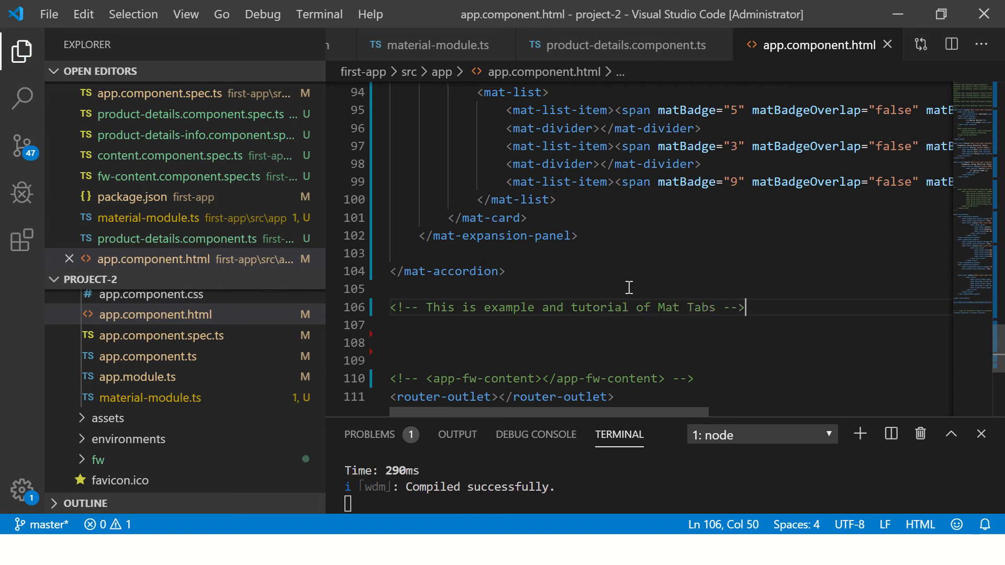
{"action": "key", "text": "Enter"}
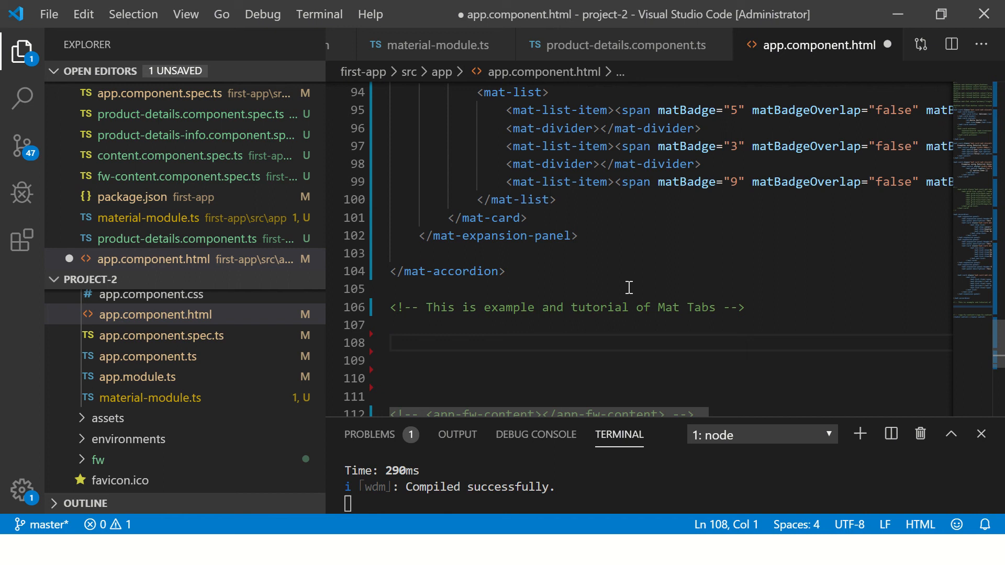
Add a <mat-tab-group> element containing a <mat-tab label=""> line.
{"action": "type", "text": "<mat-tab"}
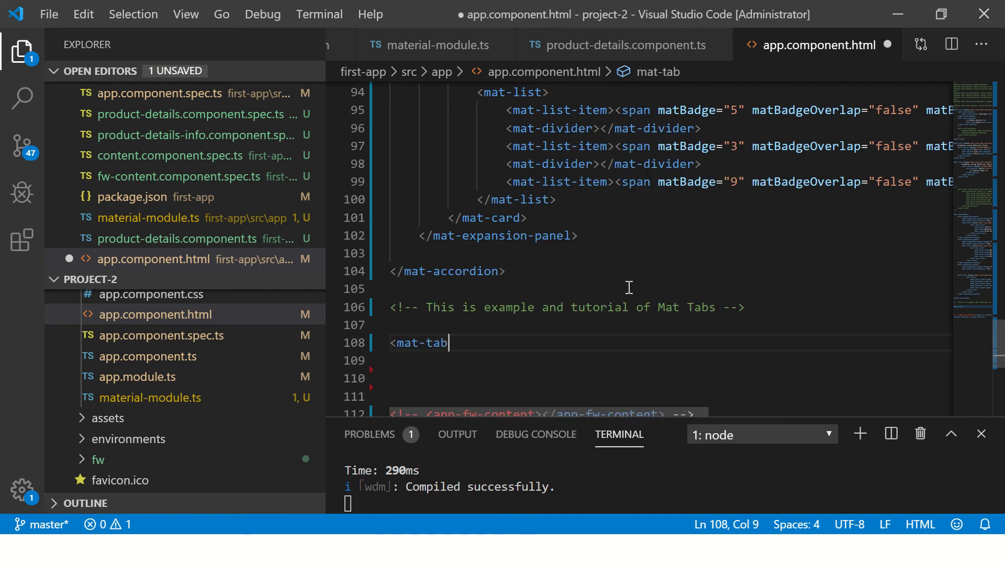
{"action": "type", "text": ">"}
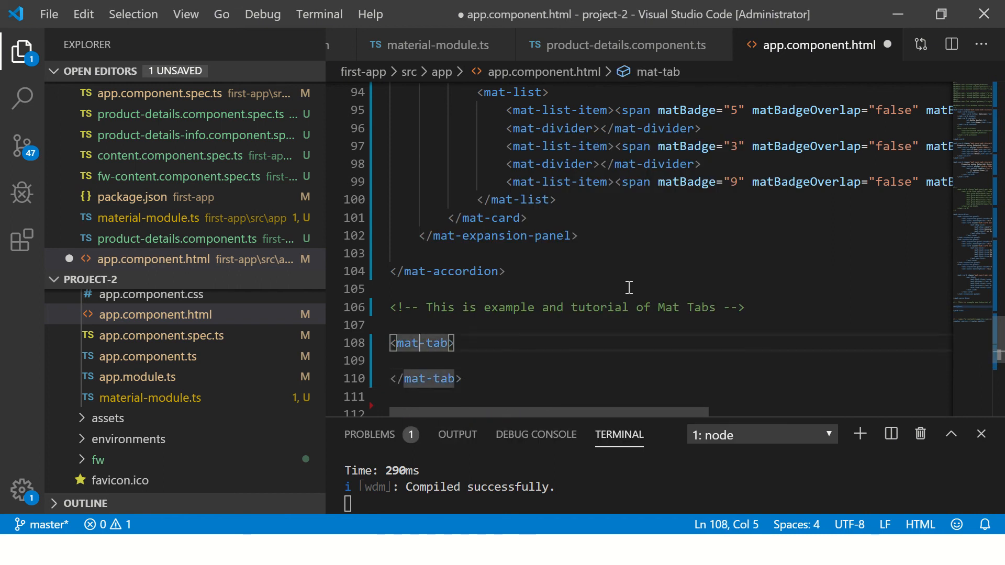
{"action": "type", "text": "-group"}
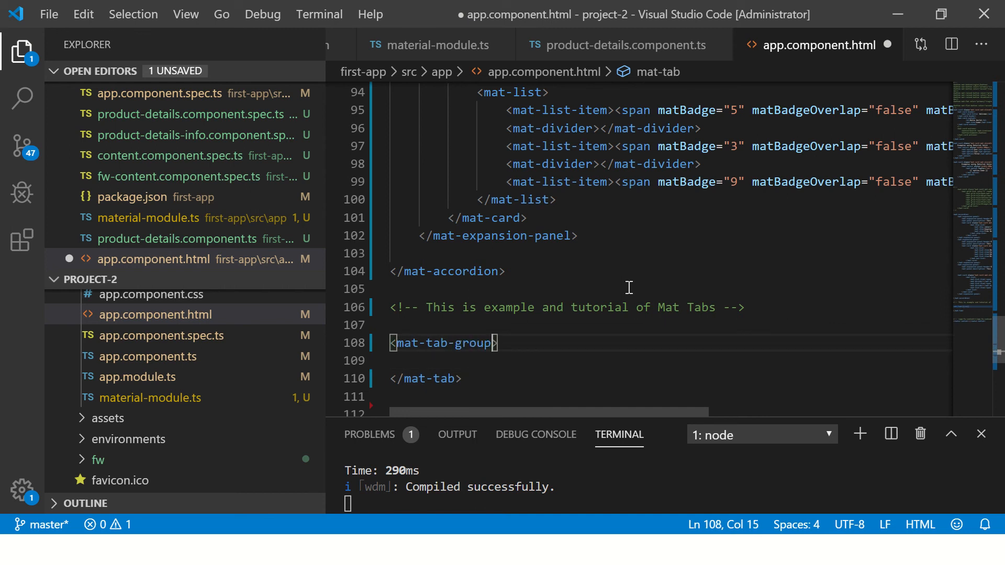
{"action": "type", "text": "-group"}
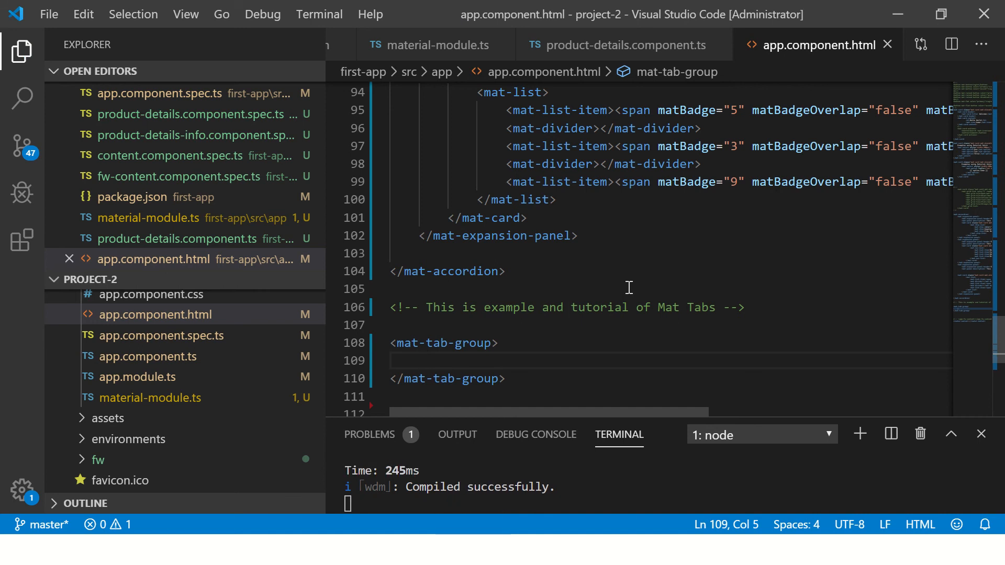
{"action": "type", "text": "<mat-tab ></mat-tab>"}
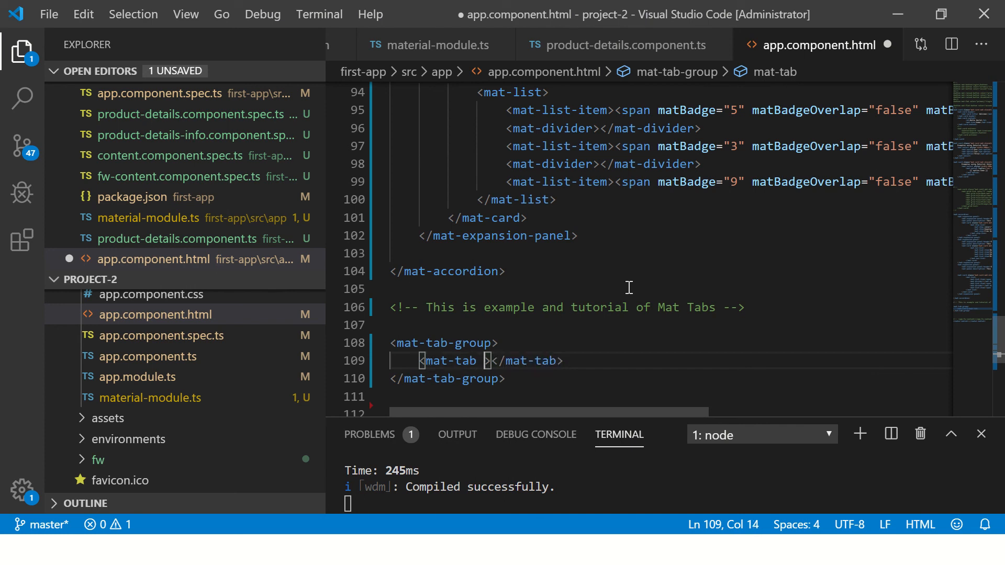
{"action": "type", "text": "label=\""}
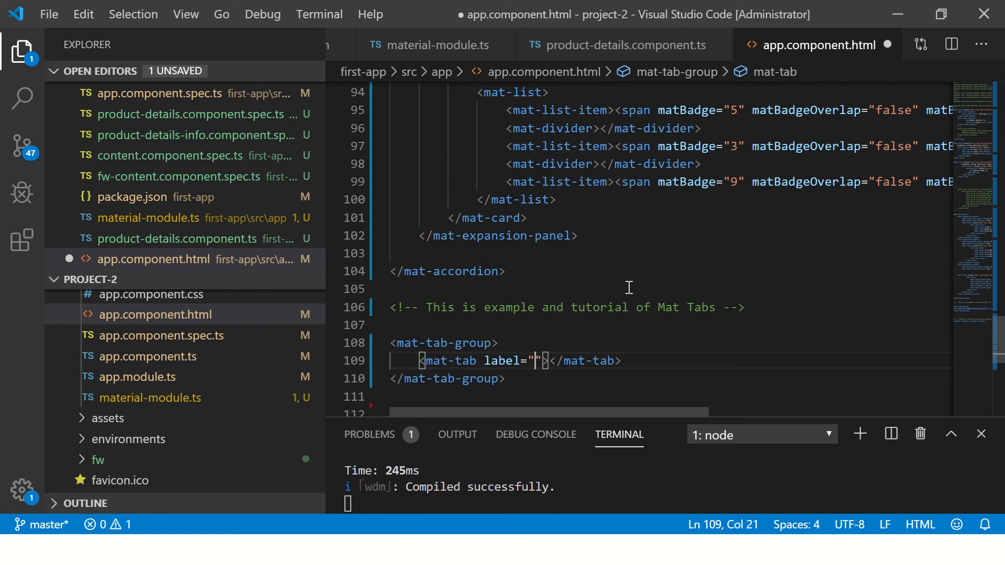
Label the three tabs Invoices, Contacts and Financials and begin the Invoices placeholder.
{"action": "type", "text": "Invoices"}
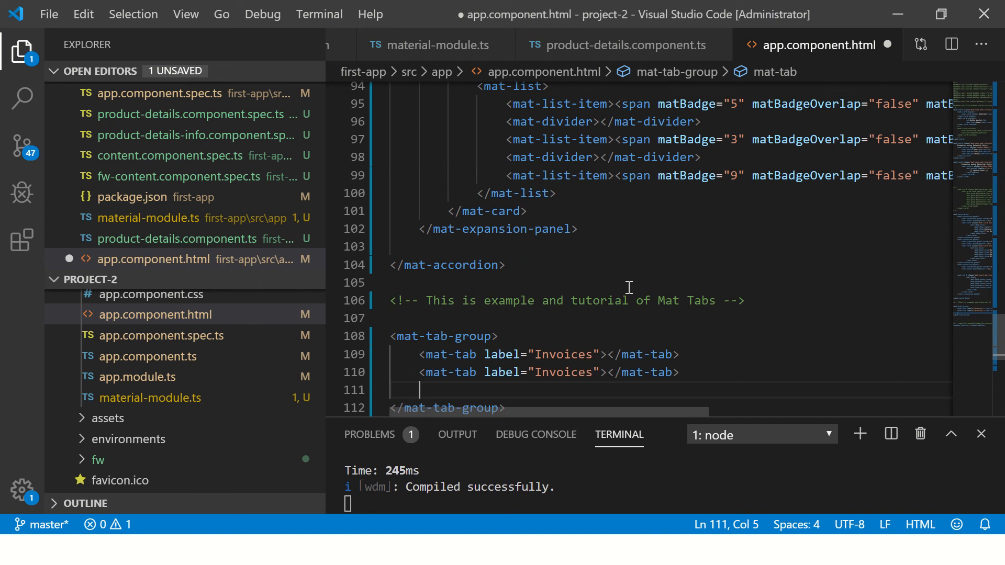
{"action": "type", "text": "Contact"}
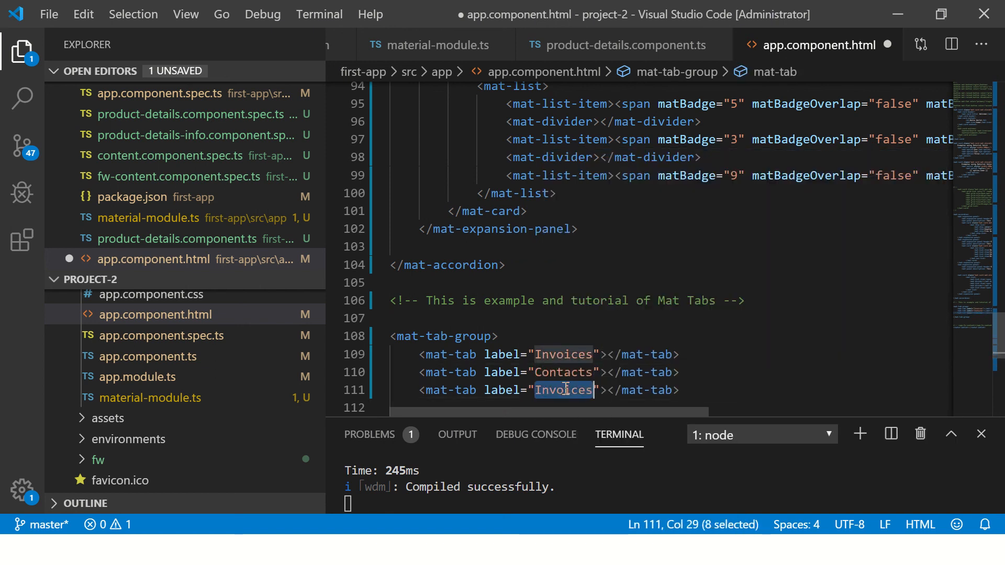
{"action": "type", "text": "Financials"}
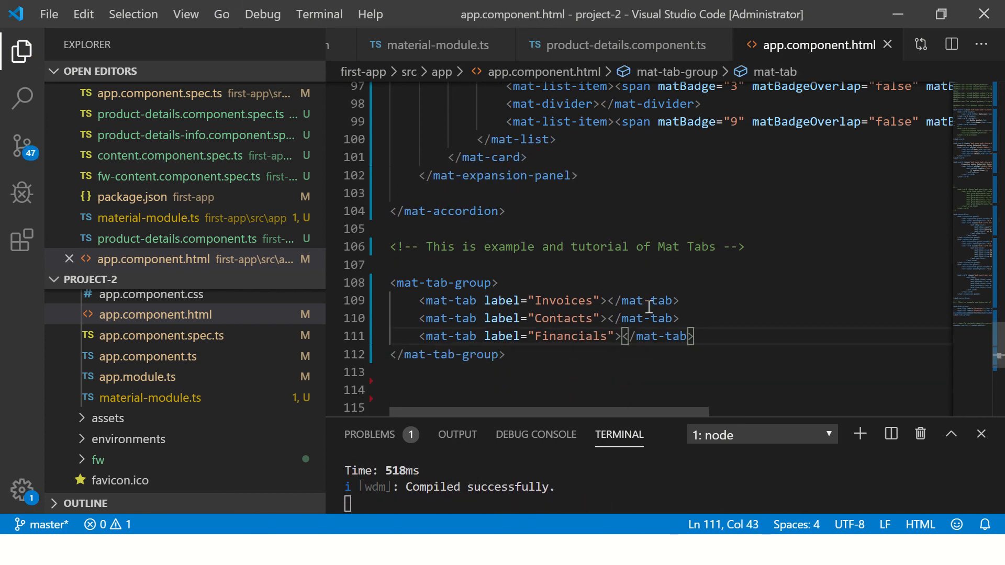
{"action": "type", "text": "This is placeholder for invoices"}
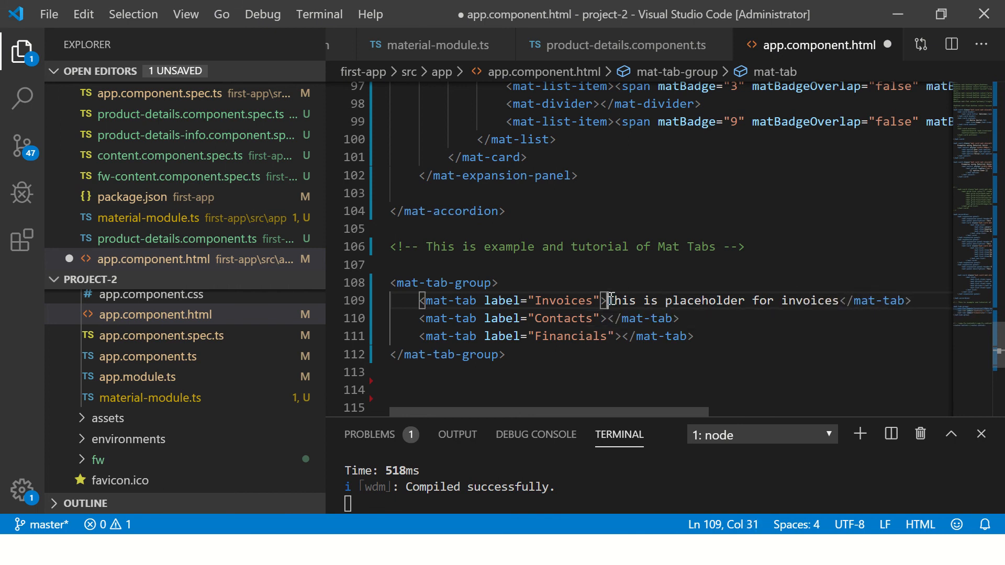
Give each tab 'This is placeholder for ...' text ending in invoices, contacts and finances.
{"action": "left_click_drag", "start_coordinate": [607, 300], "coordinate": [911, 300]}
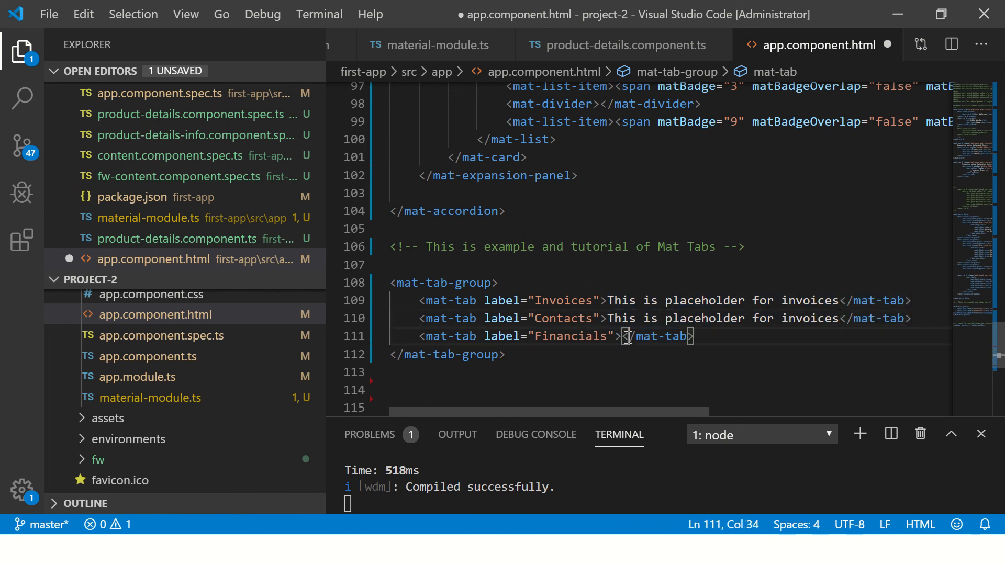
{"action": "type", "text": "This is placeholder for invoices"}
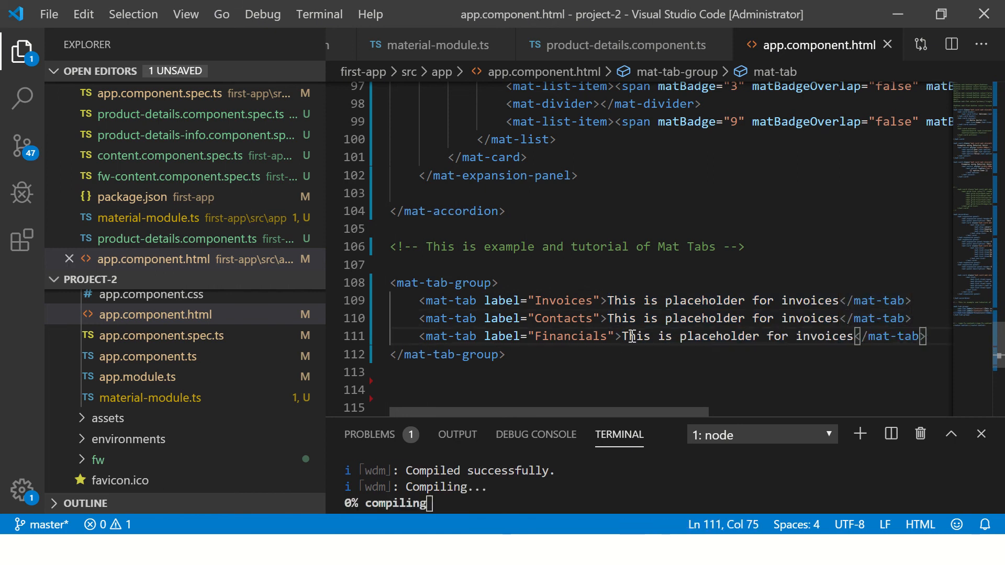
{"action": "type", "text": "cod"}
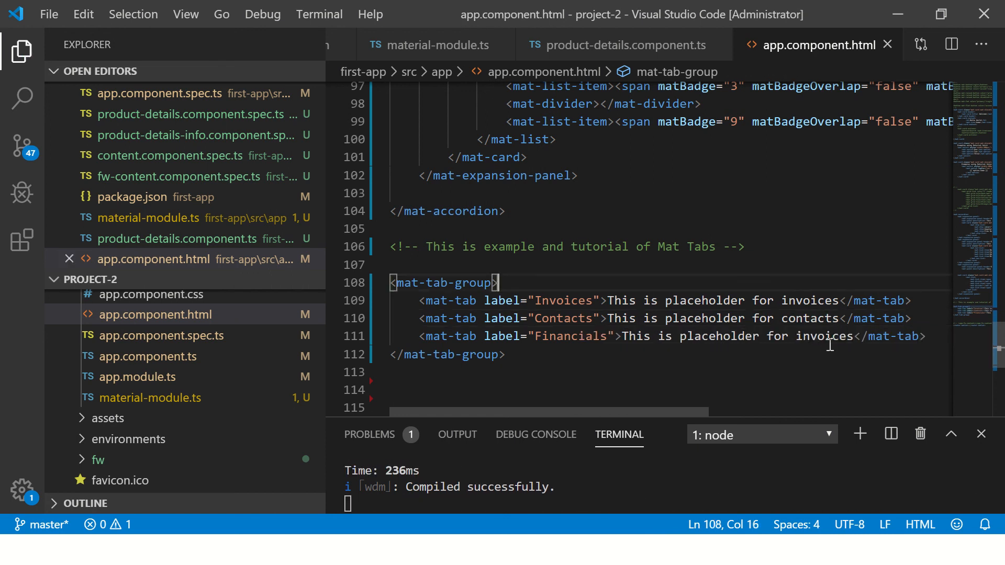
{"action": "type", "text": "financ"}
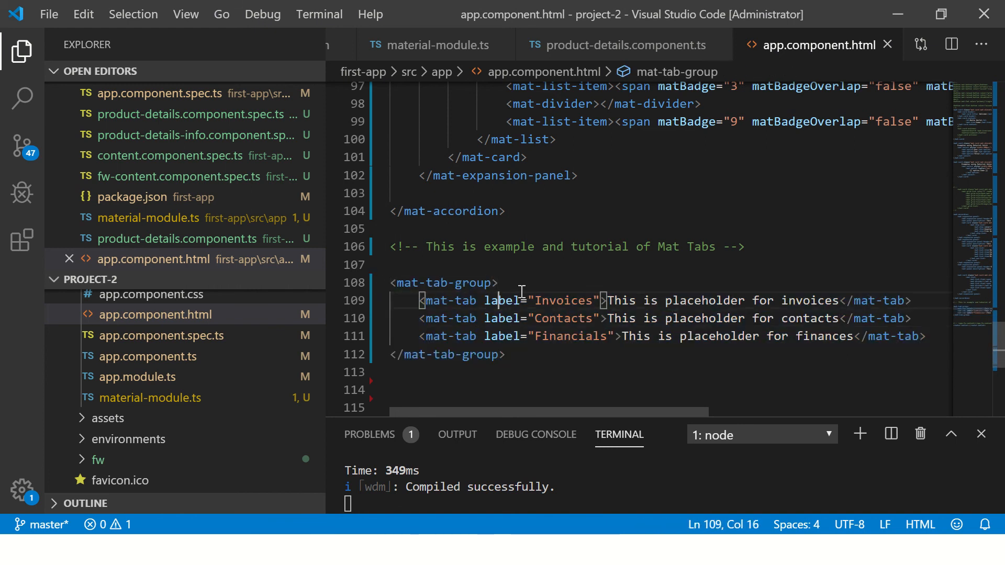
{"action": "left_click_drag", "start_coordinate": [418, 300], "coordinate": [910, 336]}
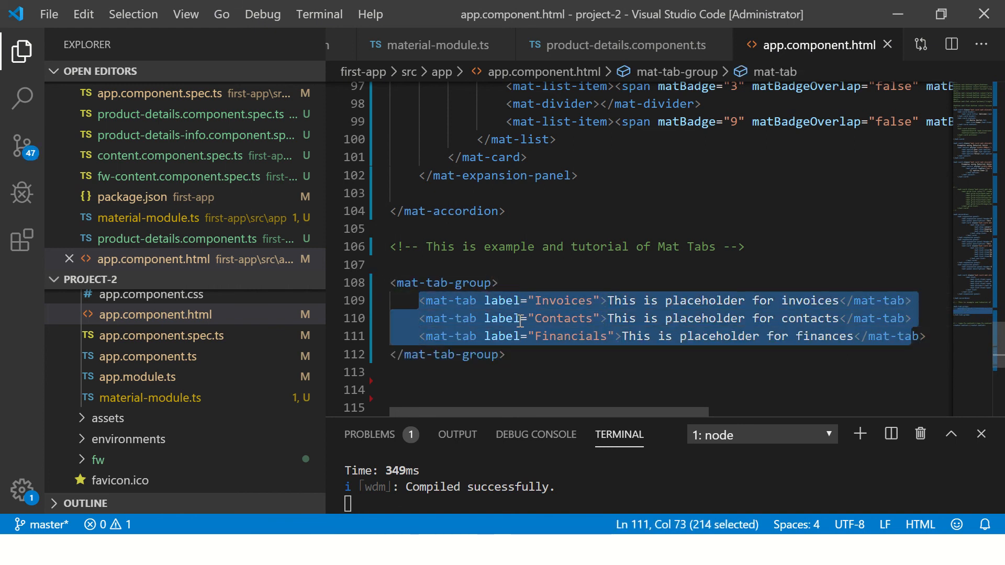
{"action": "double_click", "coordinate": [563, 301]}
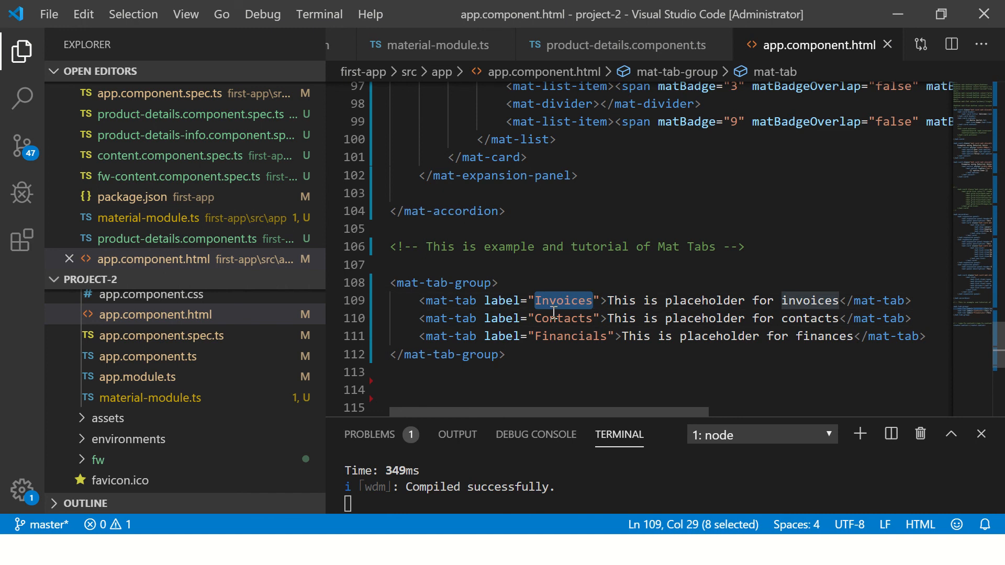
{"action": "double_click", "coordinate": [563, 318]}
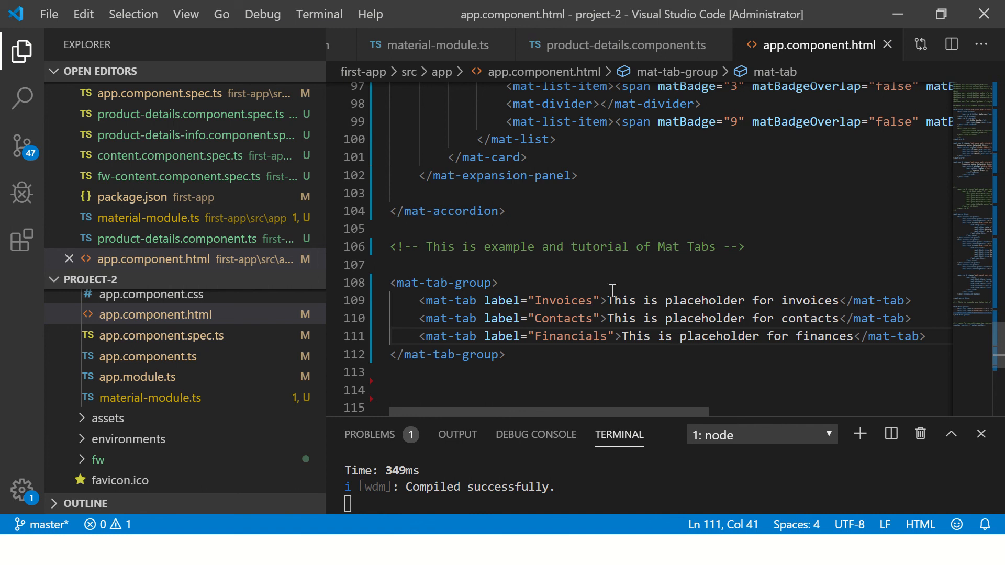
{"action": "left_click_drag", "start_coordinate": [607, 300], "coordinate": [838, 301]}
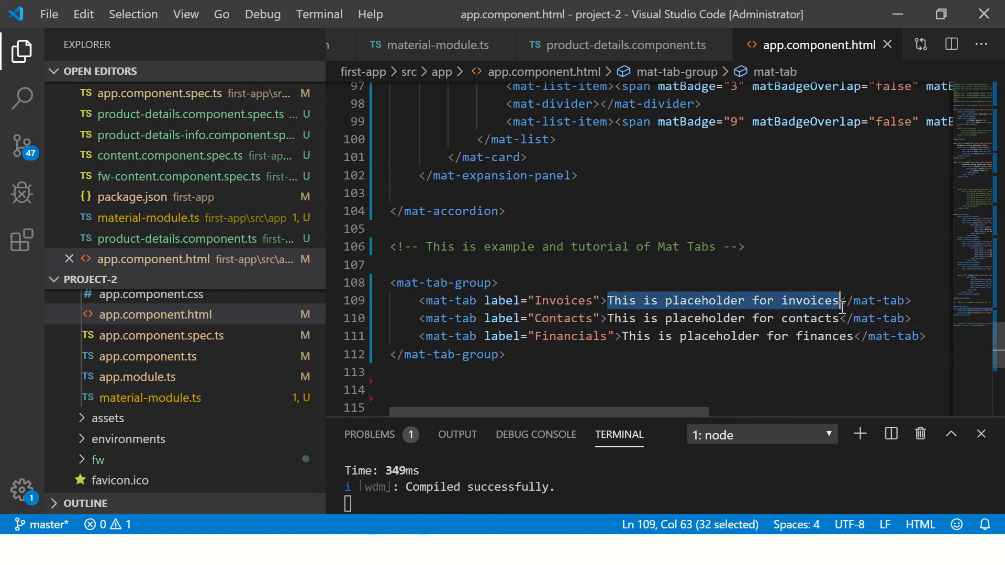
{"action": "mouse_move", "coordinate": [679, 319]}
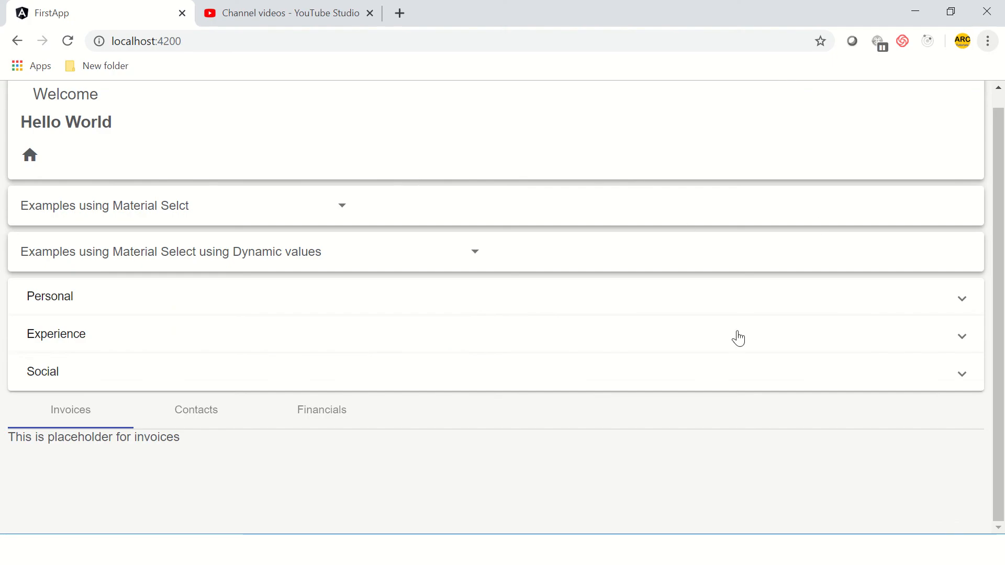
Switch between Invoices, Contacts and Financials tabs to verify each shows its placeholder text.
{"action": "left_click", "coordinate": [196, 409]}
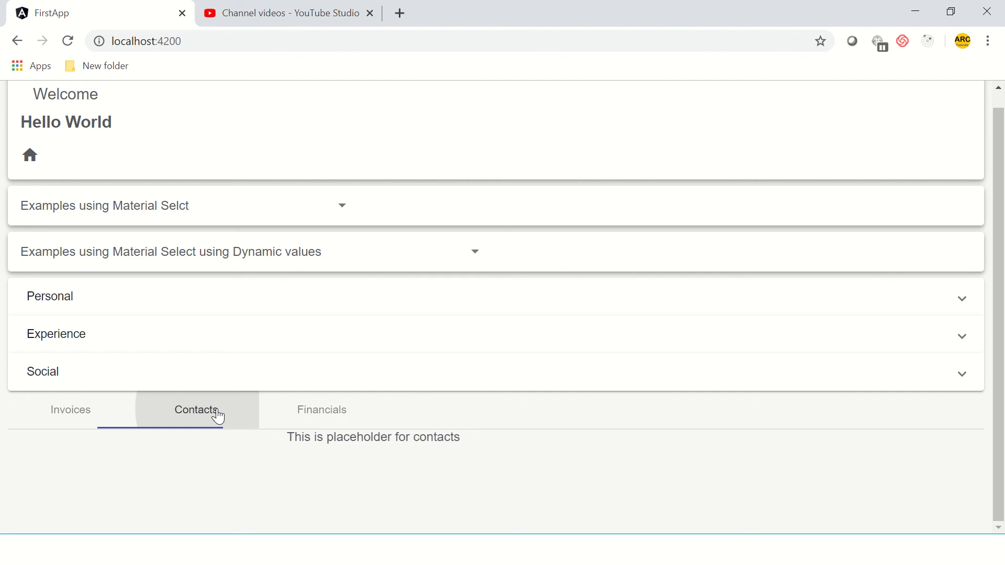
{"action": "left_click", "coordinate": [70, 410]}
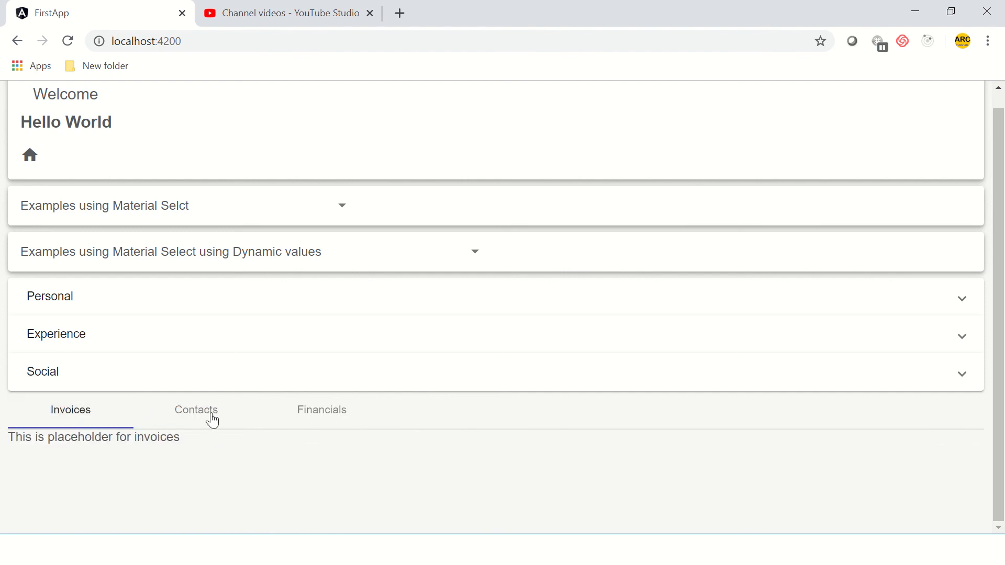
{"action": "left_click", "coordinate": [322, 409]}
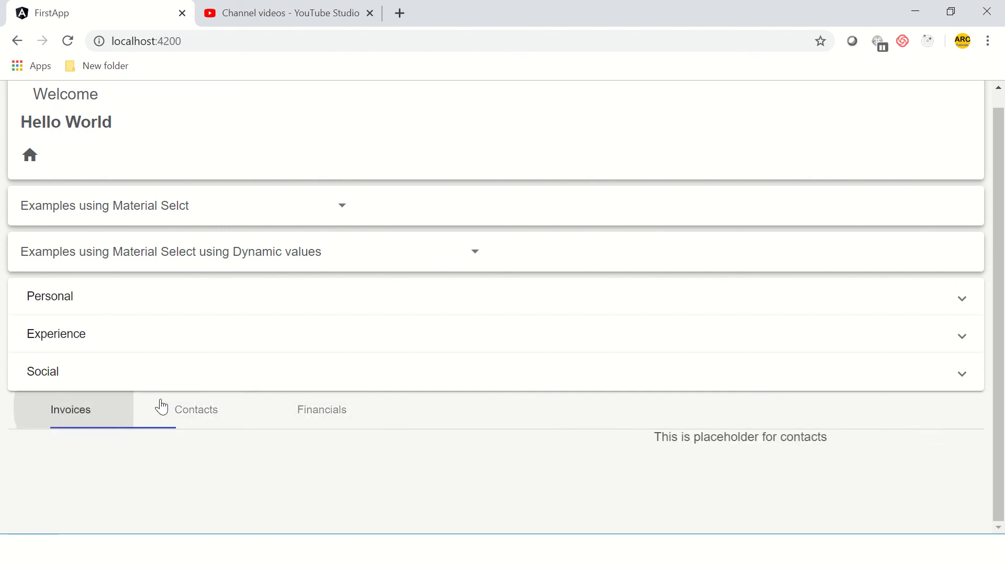
{"action": "left_click", "coordinate": [321, 410]}
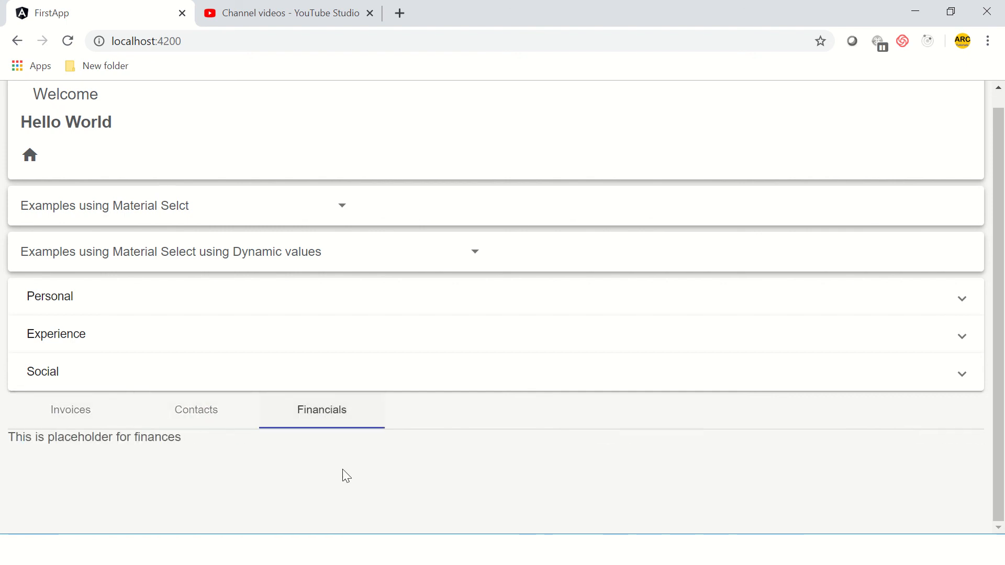
{"action": "left_click", "coordinate": [49, 297]}
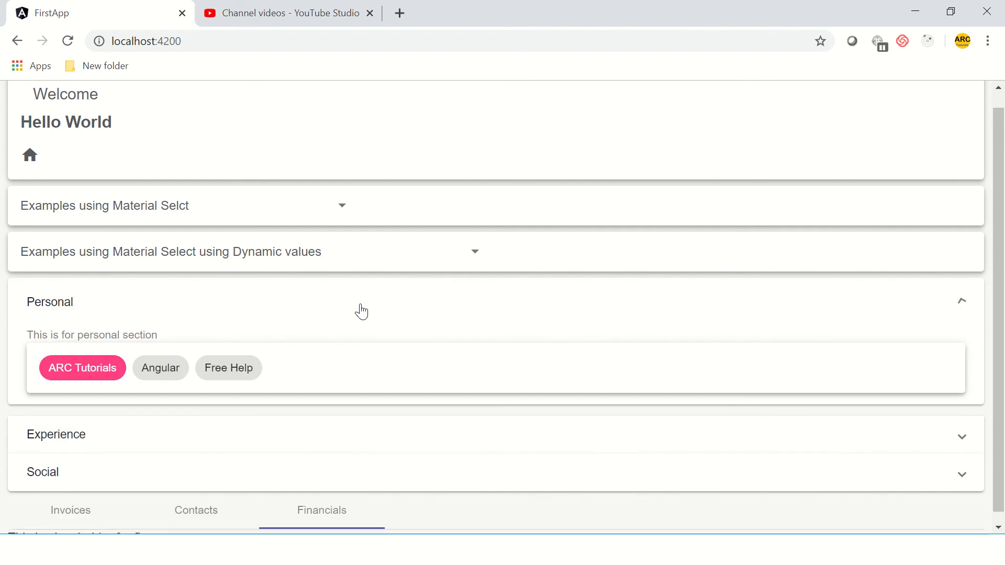
{"action": "left_click", "coordinate": [49, 301]}
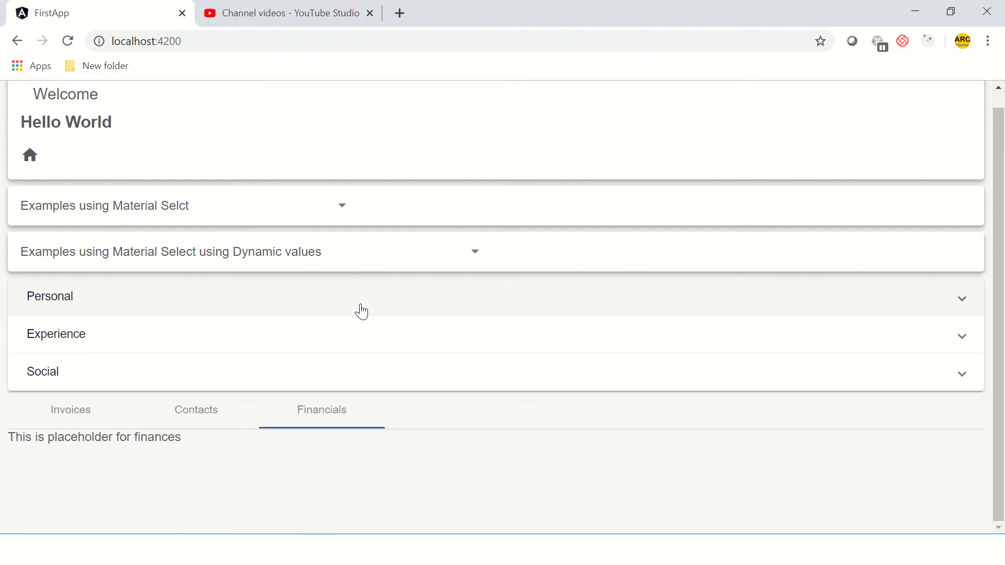
{"action": "left_click", "coordinate": [70, 410]}
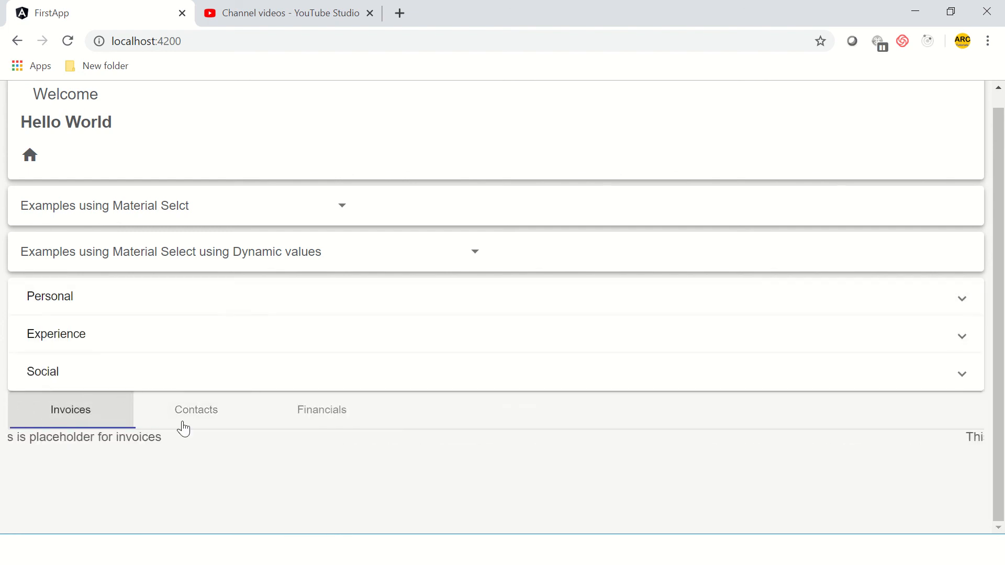
{"action": "left_click", "coordinate": [321, 409]}
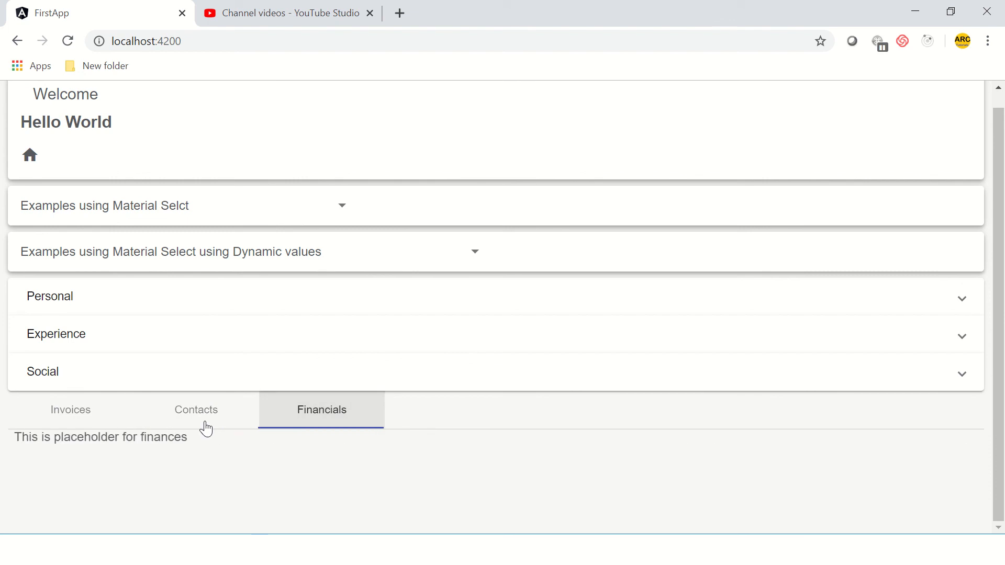
{"action": "left_click", "coordinate": [70, 409]}
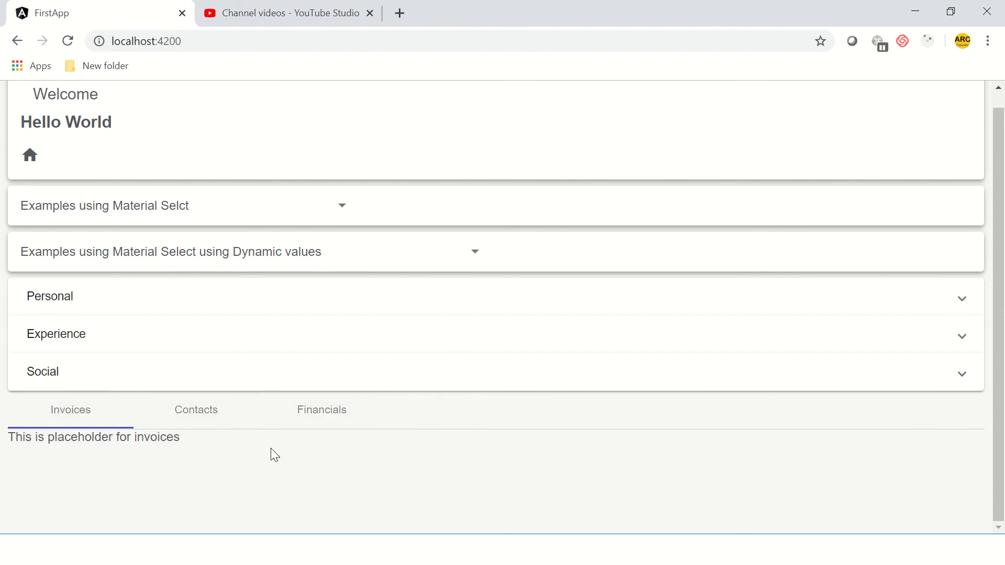
{"action": "key", "text": "alt+tab"}
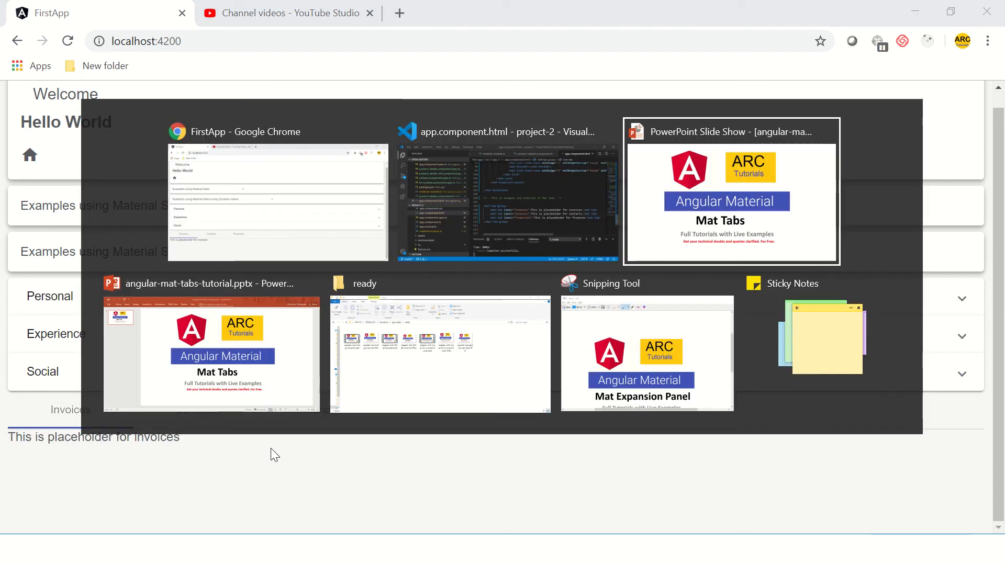